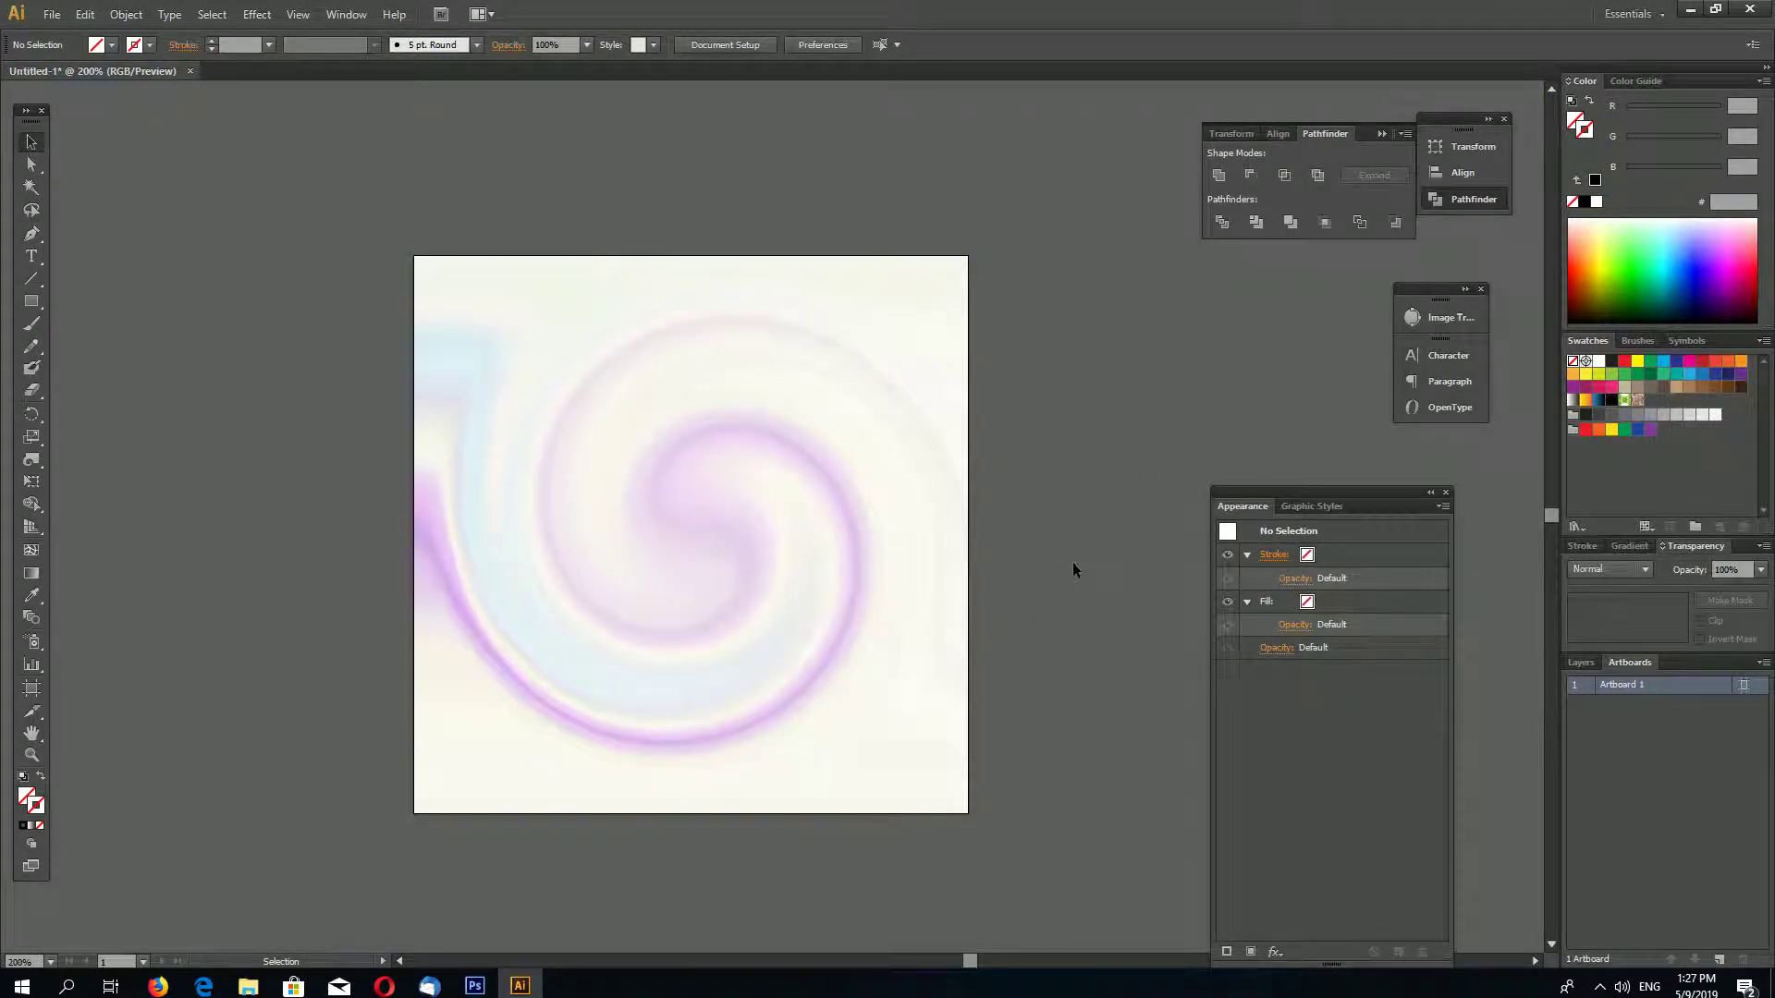
{"action": "mouse_move", "coordinate": [1105, 529]}
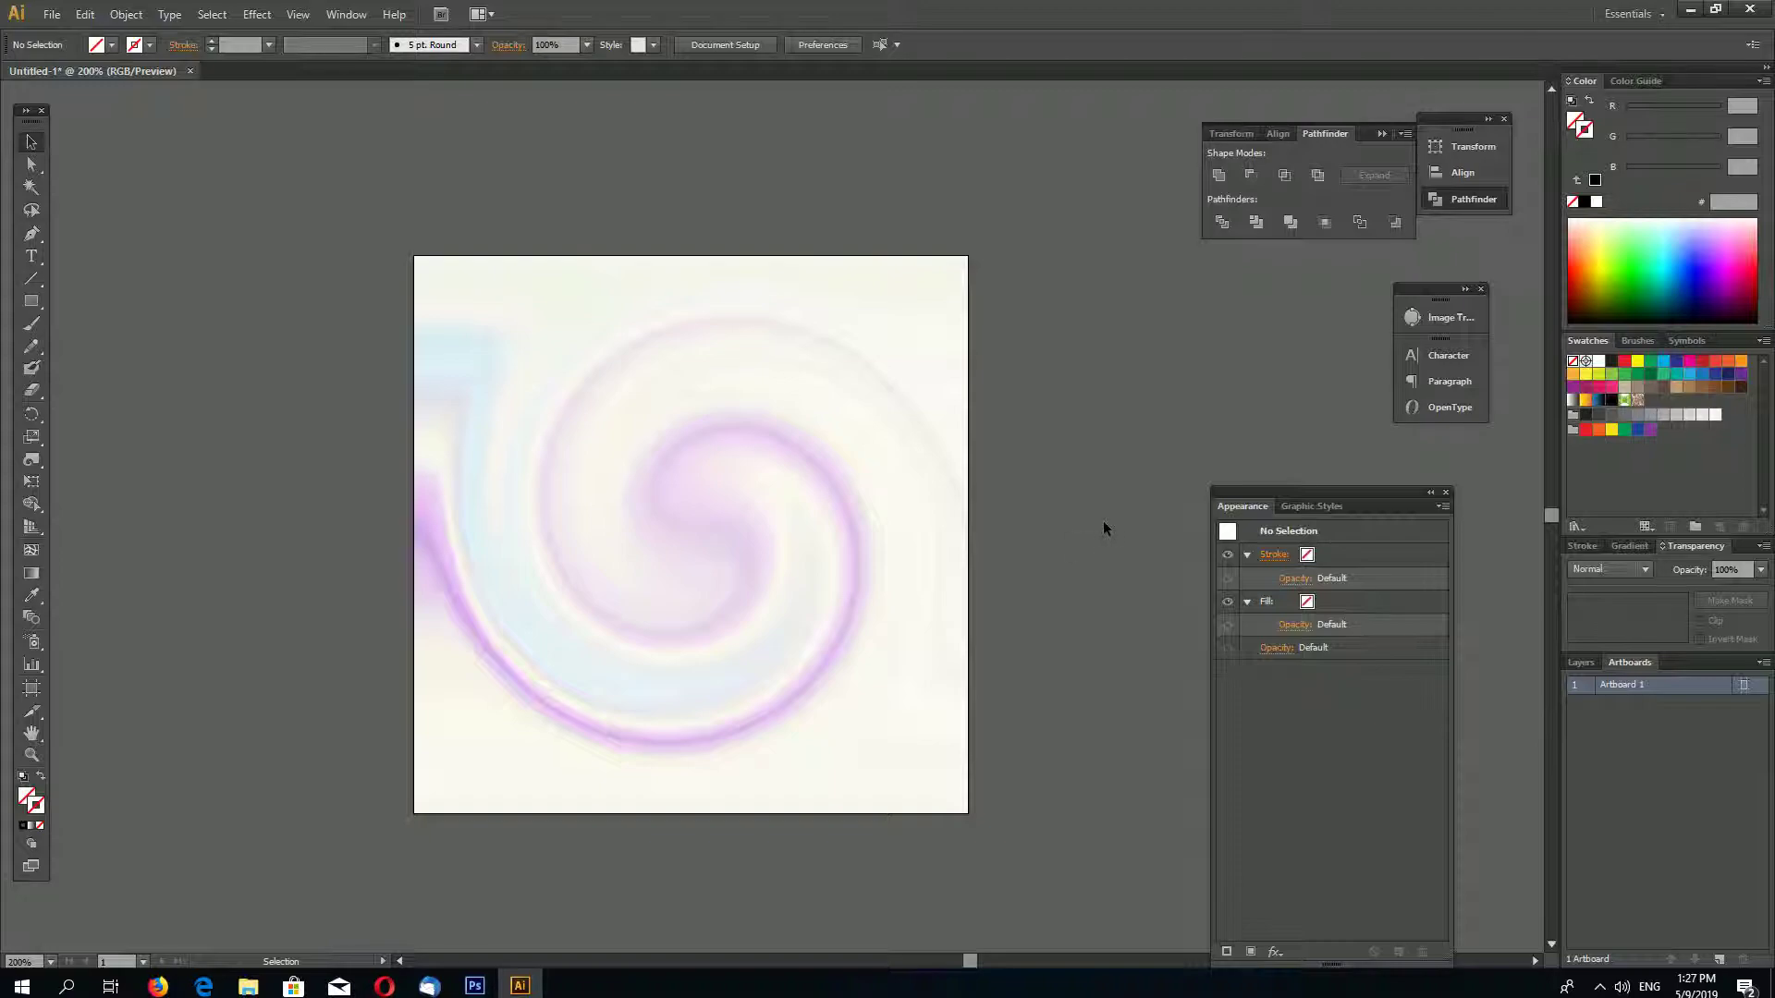
Step: Place the blue, purple and pink watercolor image to fill the square artboard
{"action": "left_click", "coordinate": [31, 165]}
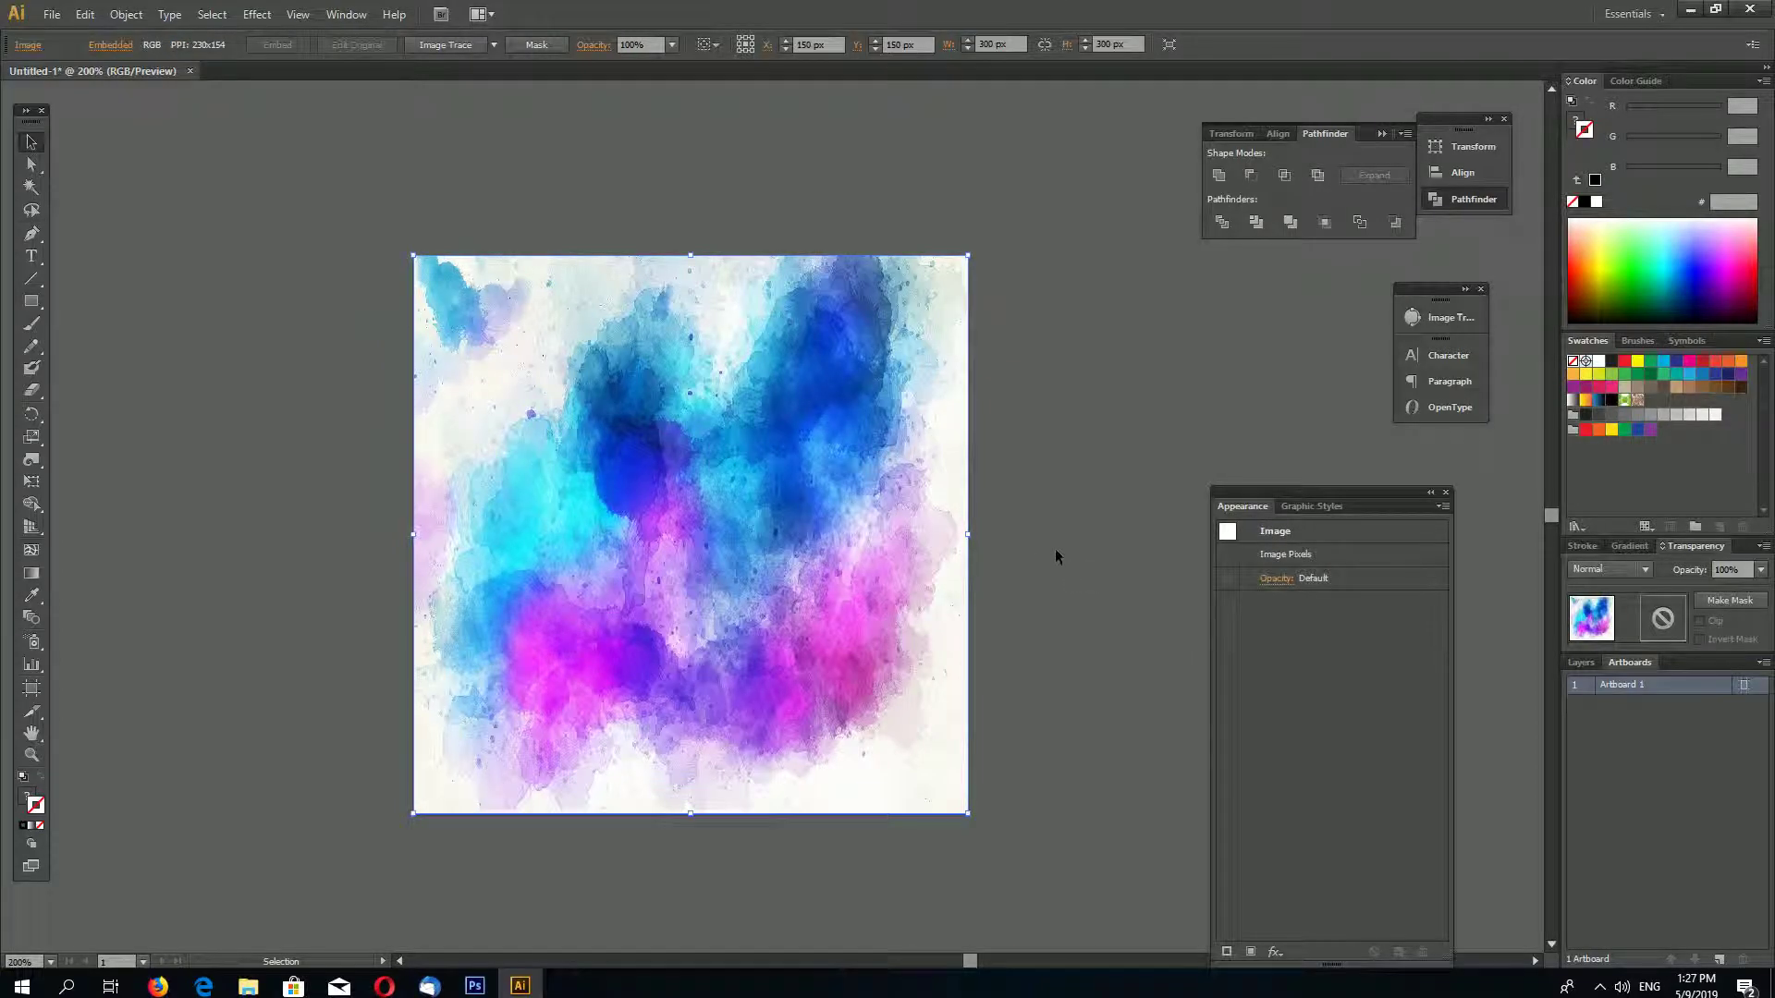
{"action": "mouse_move", "coordinate": [1011, 558]}
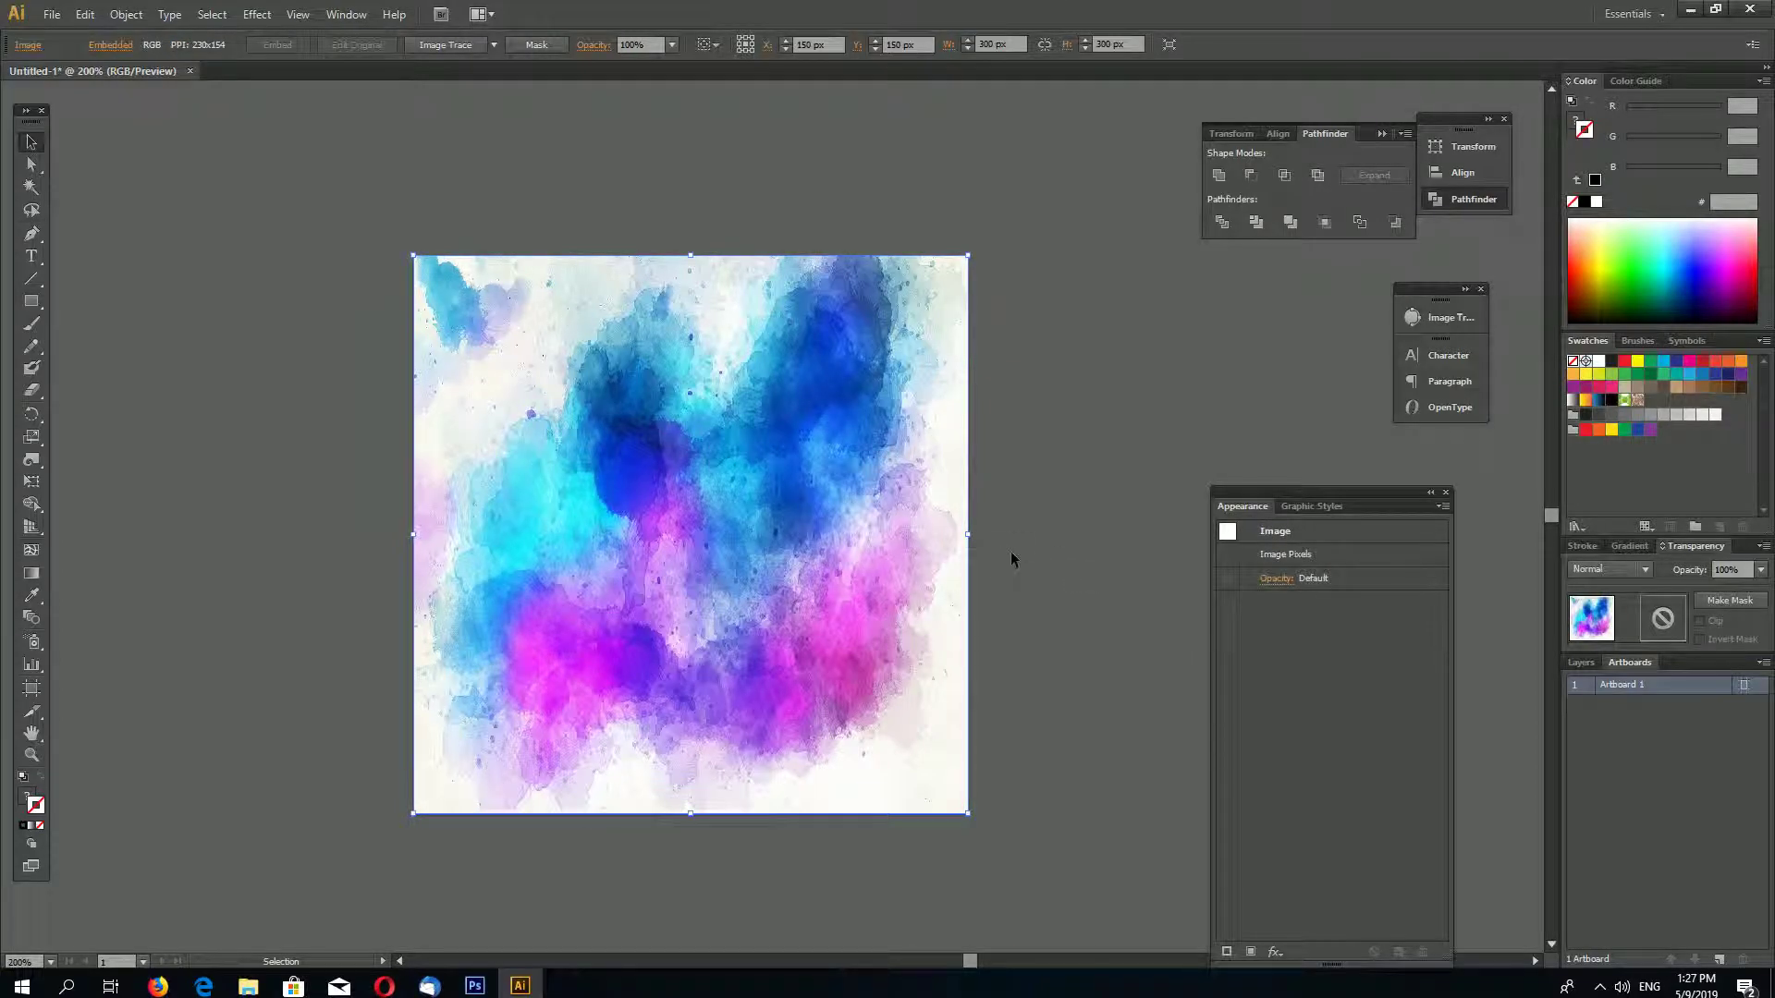
{"action": "mouse_move", "coordinate": [1026, 680]}
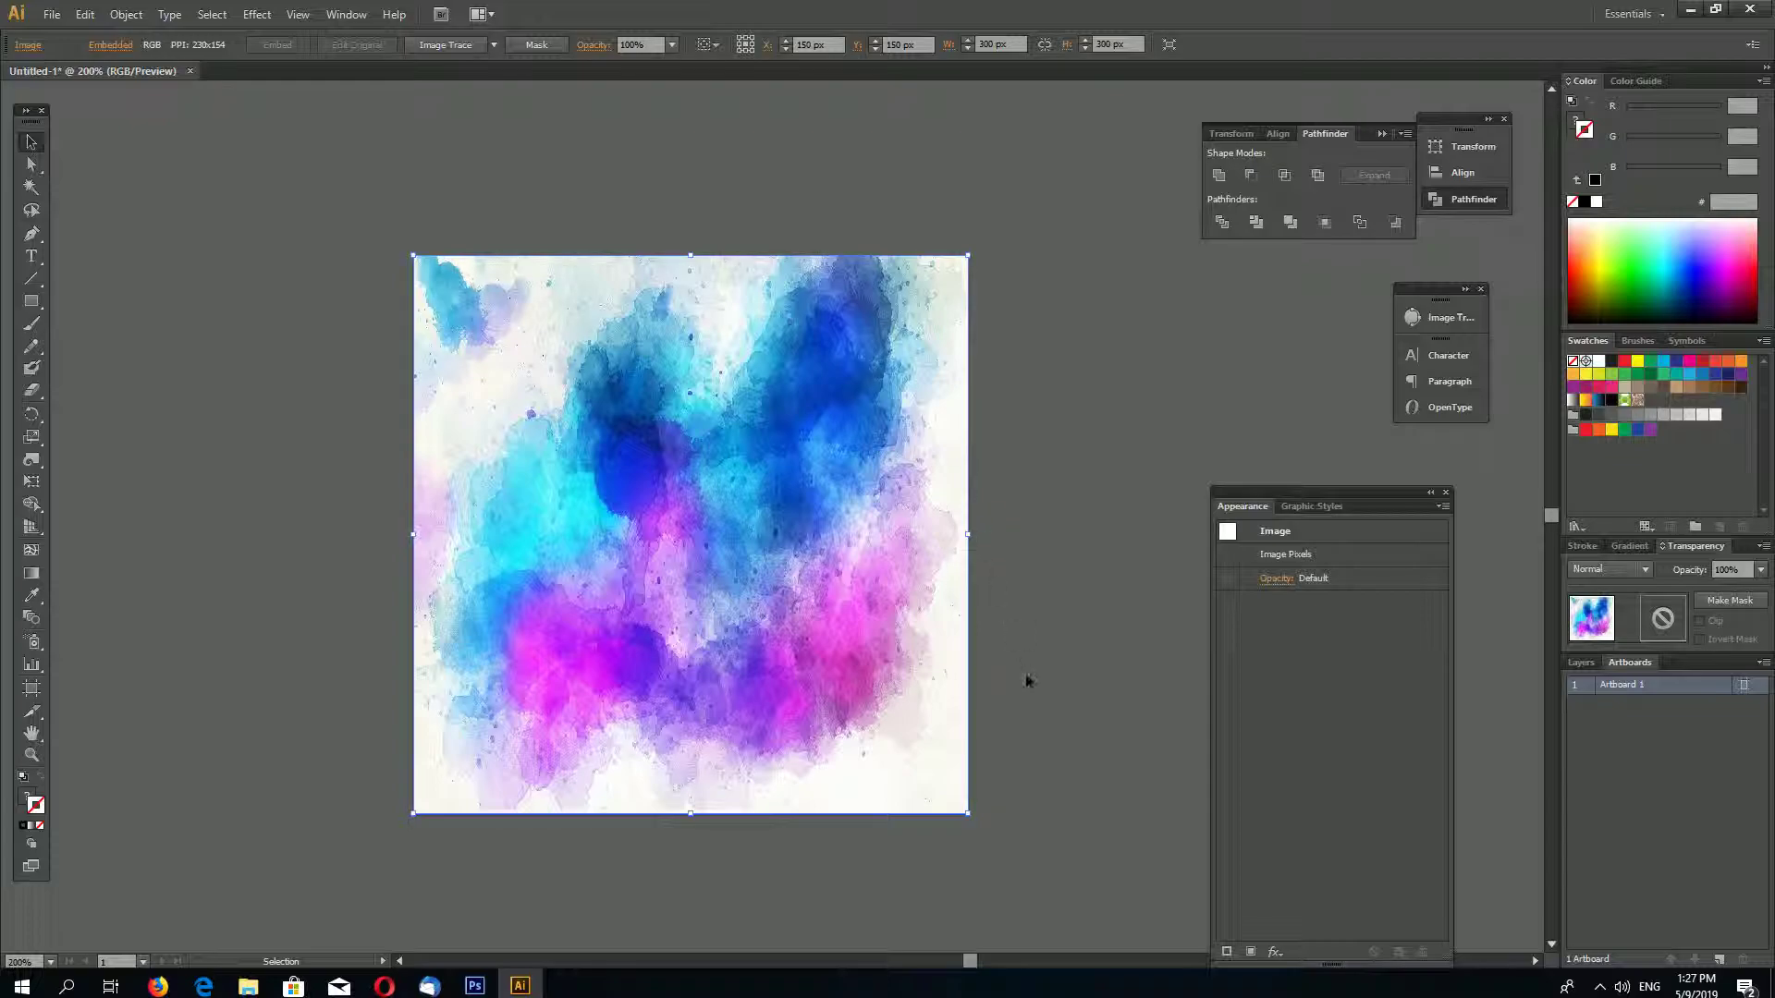
{"action": "mouse_move", "coordinate": [1029, 507]}
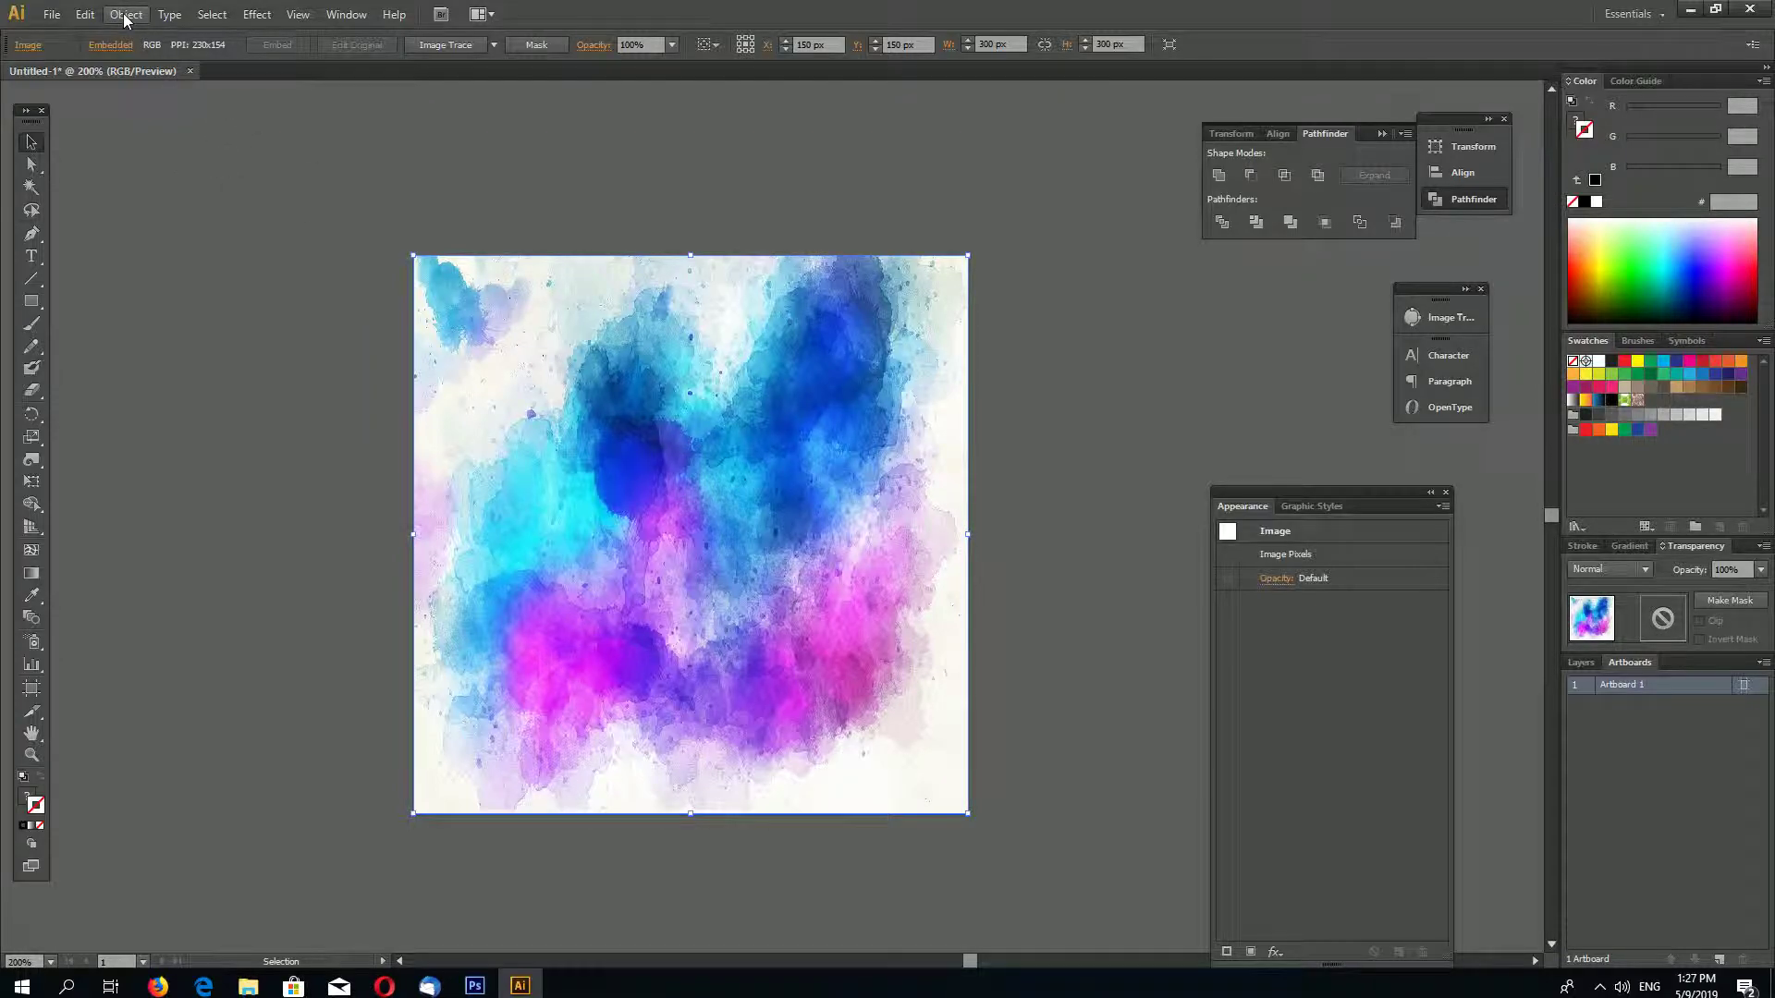
Step: Create a gradient mesh from the image with 30 rows, Flat appearance and 100% highlight
{"action": "left_click", "coordinate": [126, 15]}
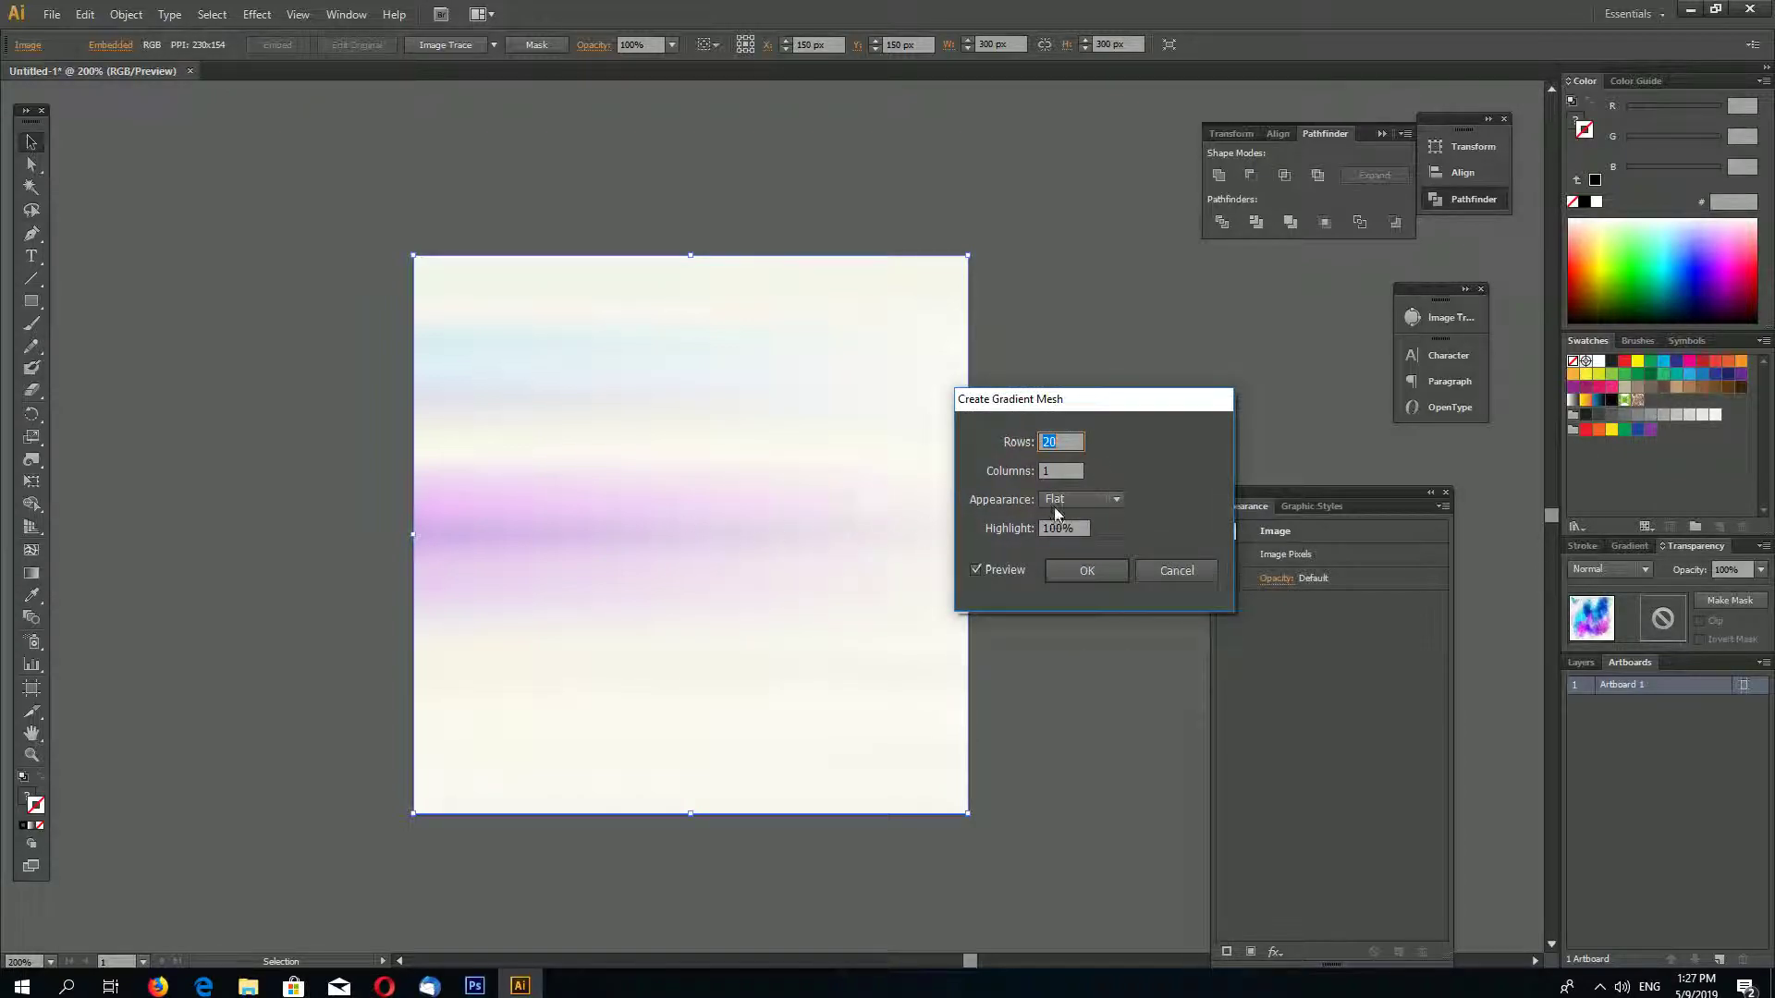
{"action": "type", "text": "30"}
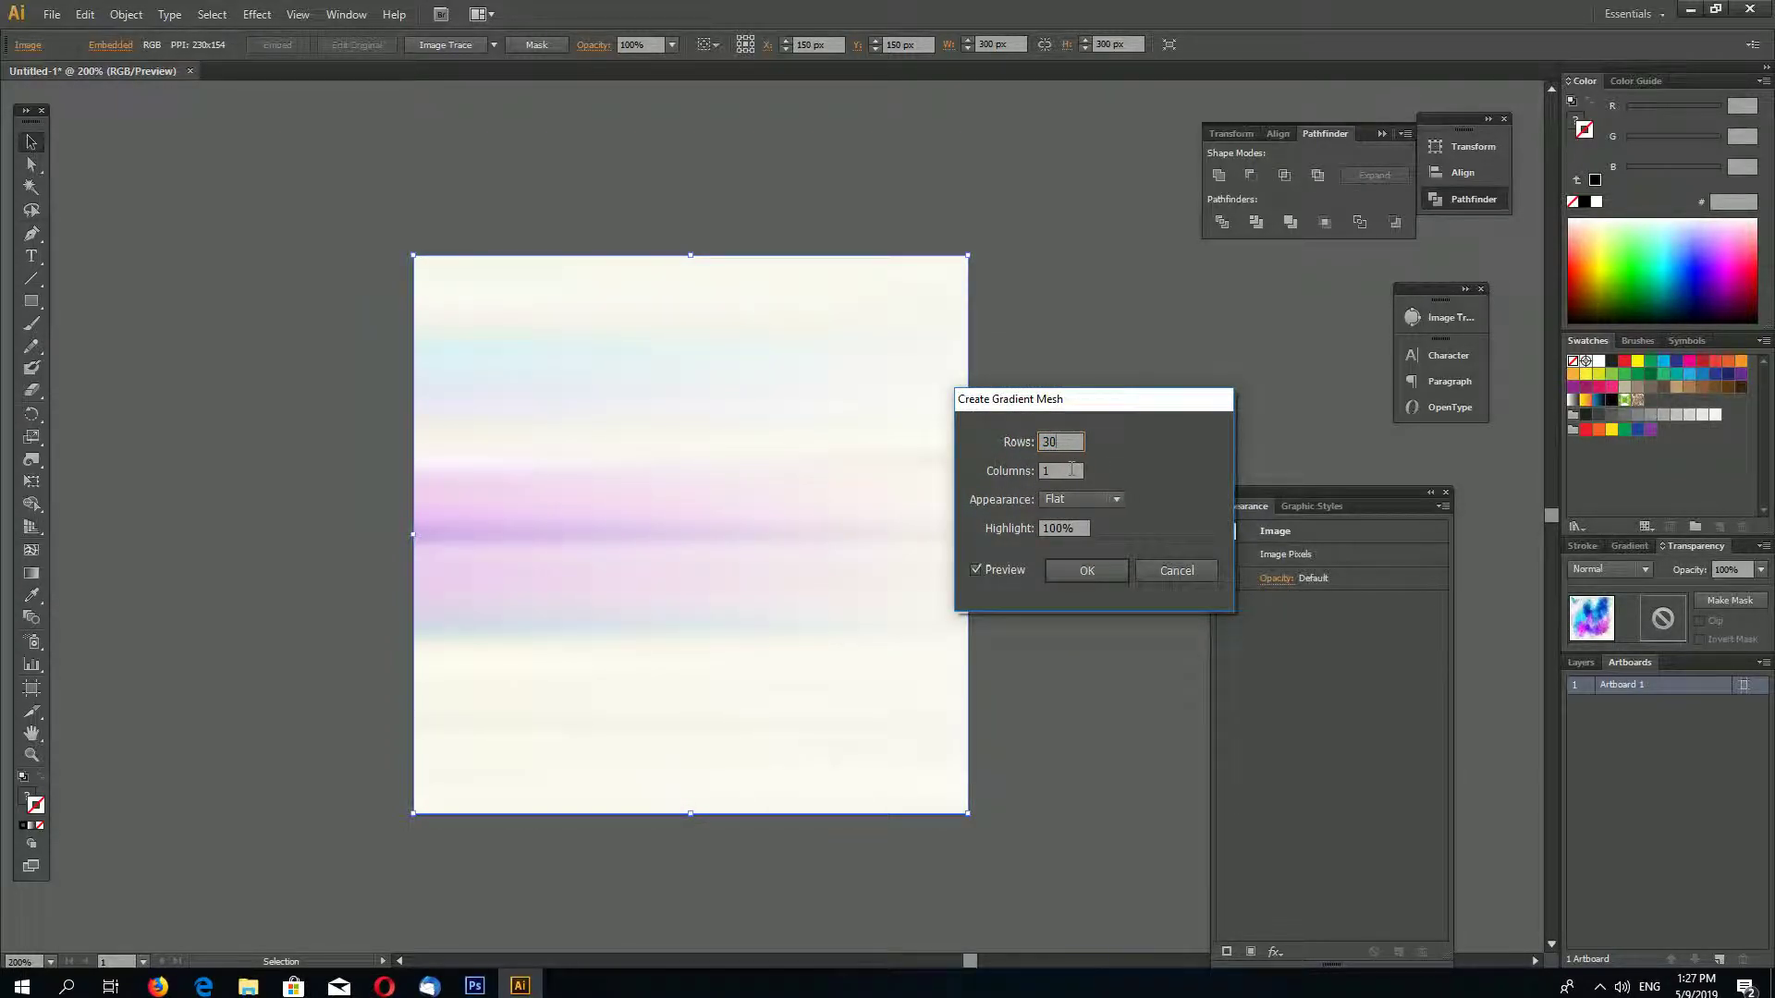
{"action": "type", "text": "2"}
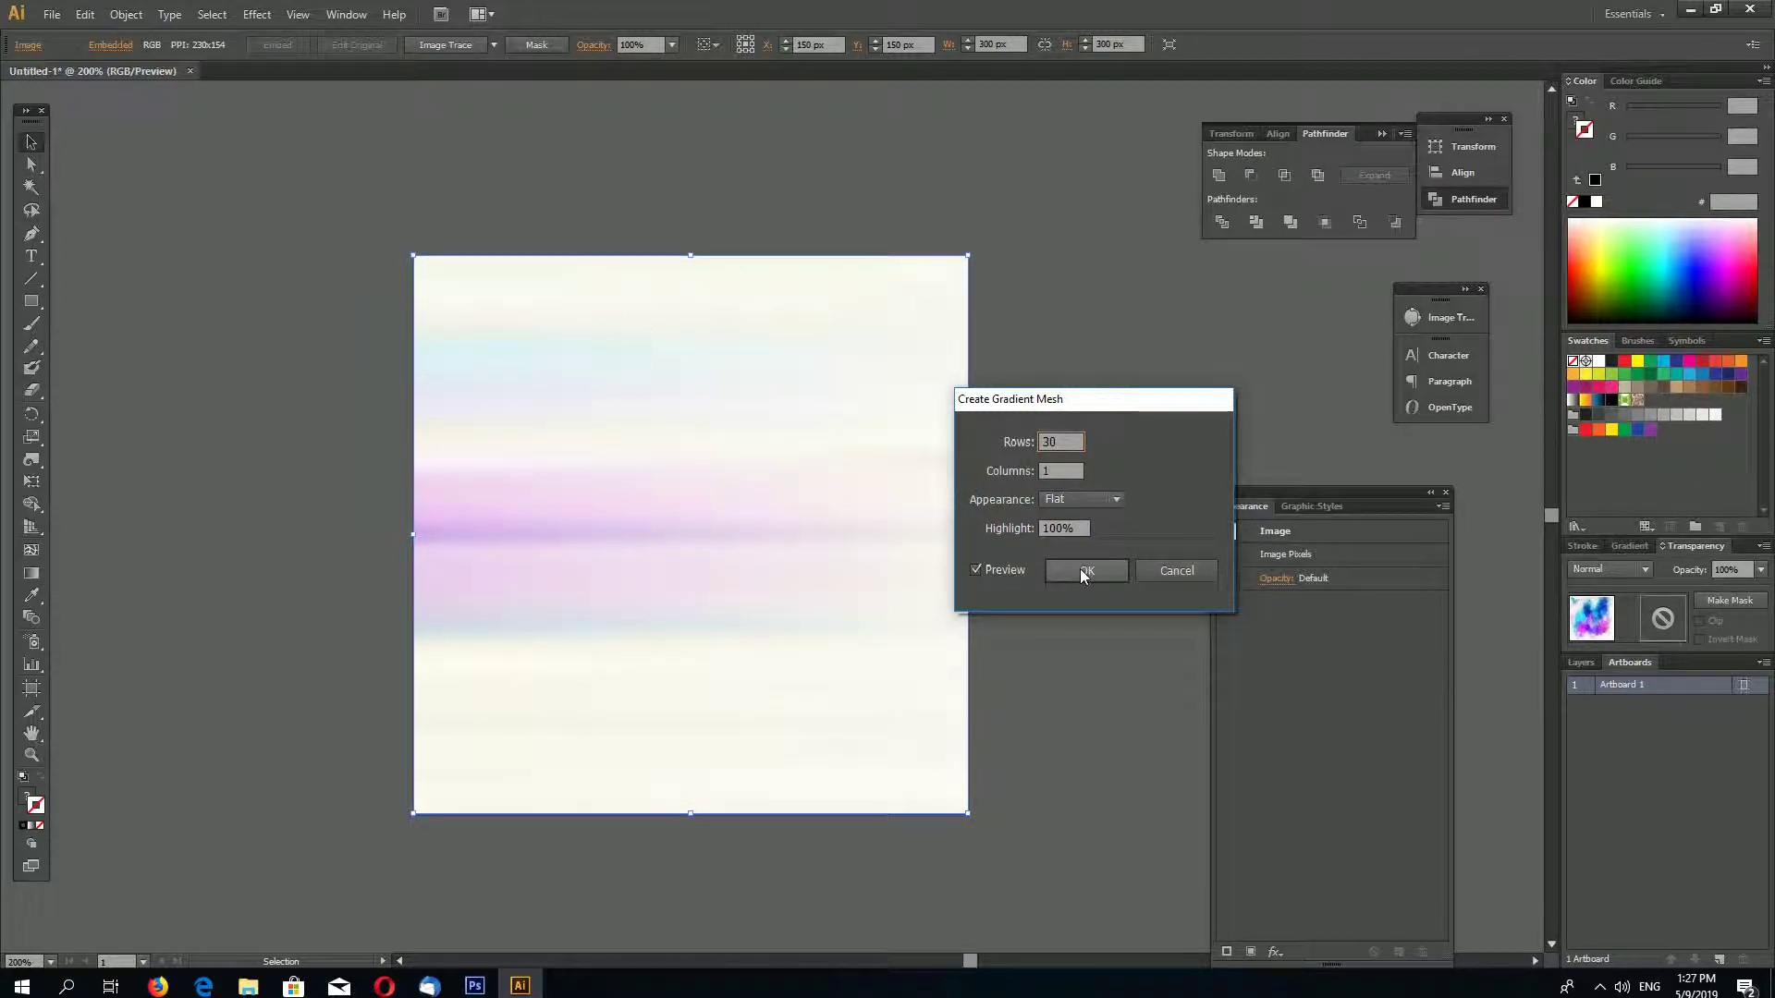
{"action": "left_click", "coordinate": [1085, 569]}
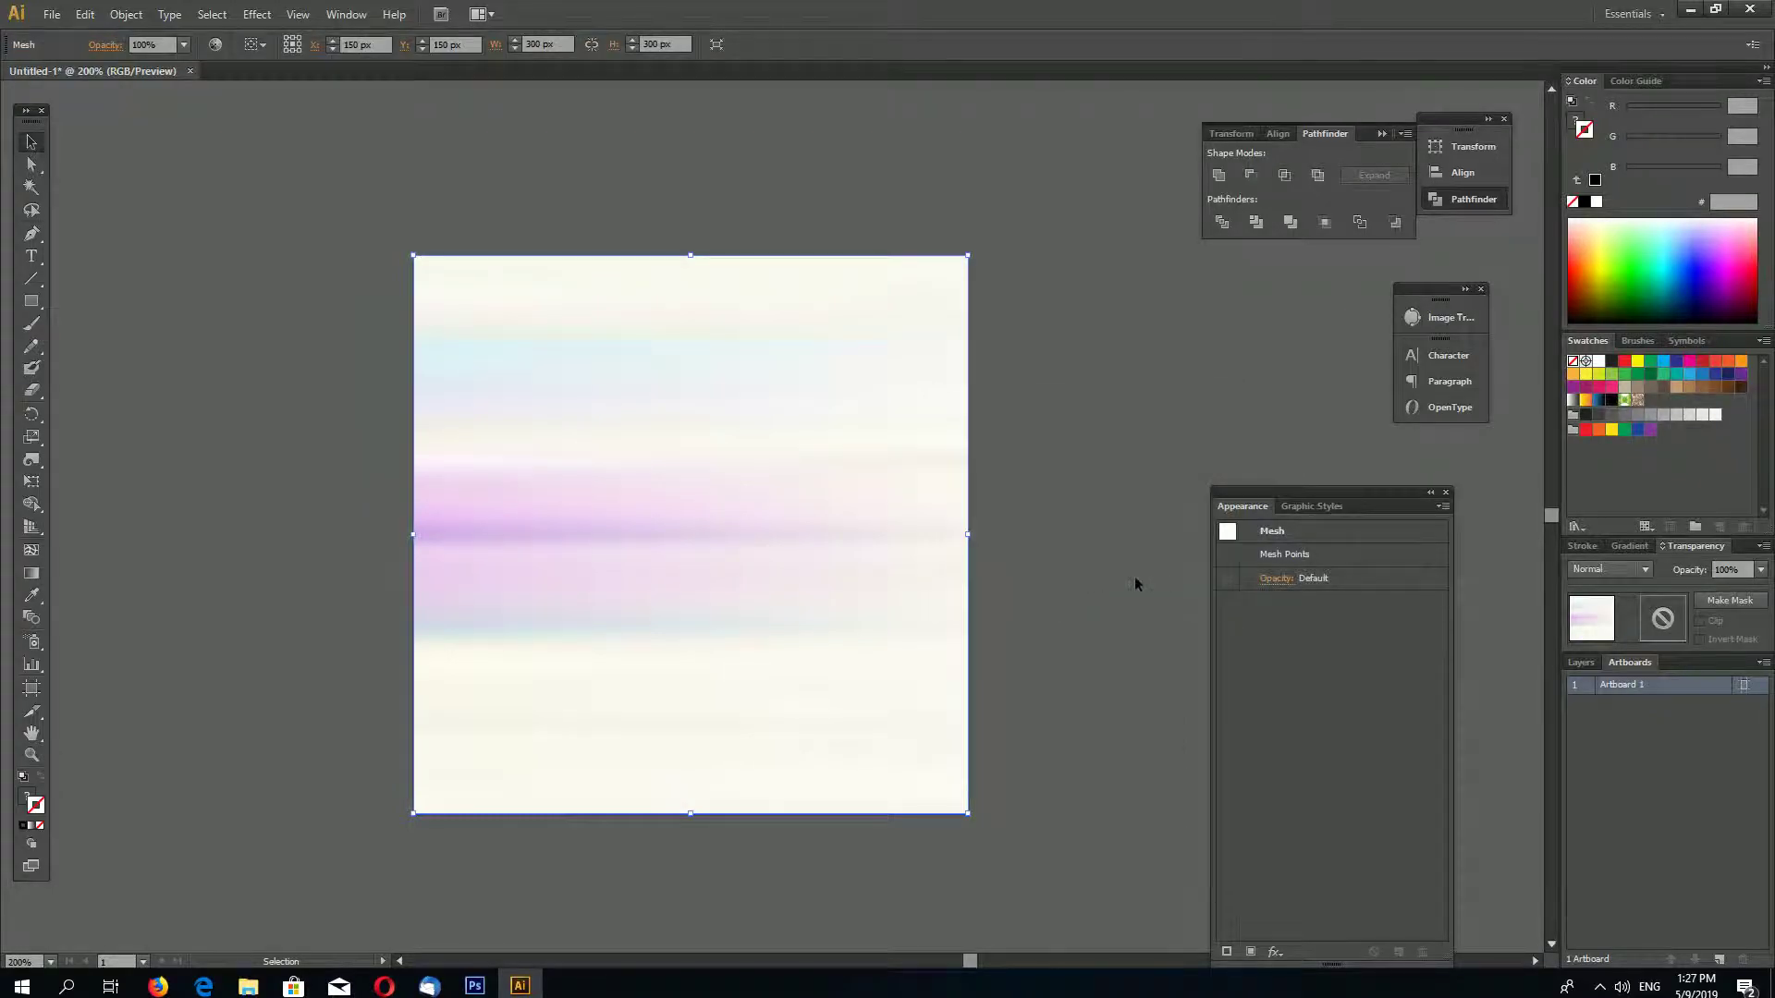
Step: Hide the mesh selection edges so only the pastel bands show
{"action": "left_click", "coordinate": [296, 13]}
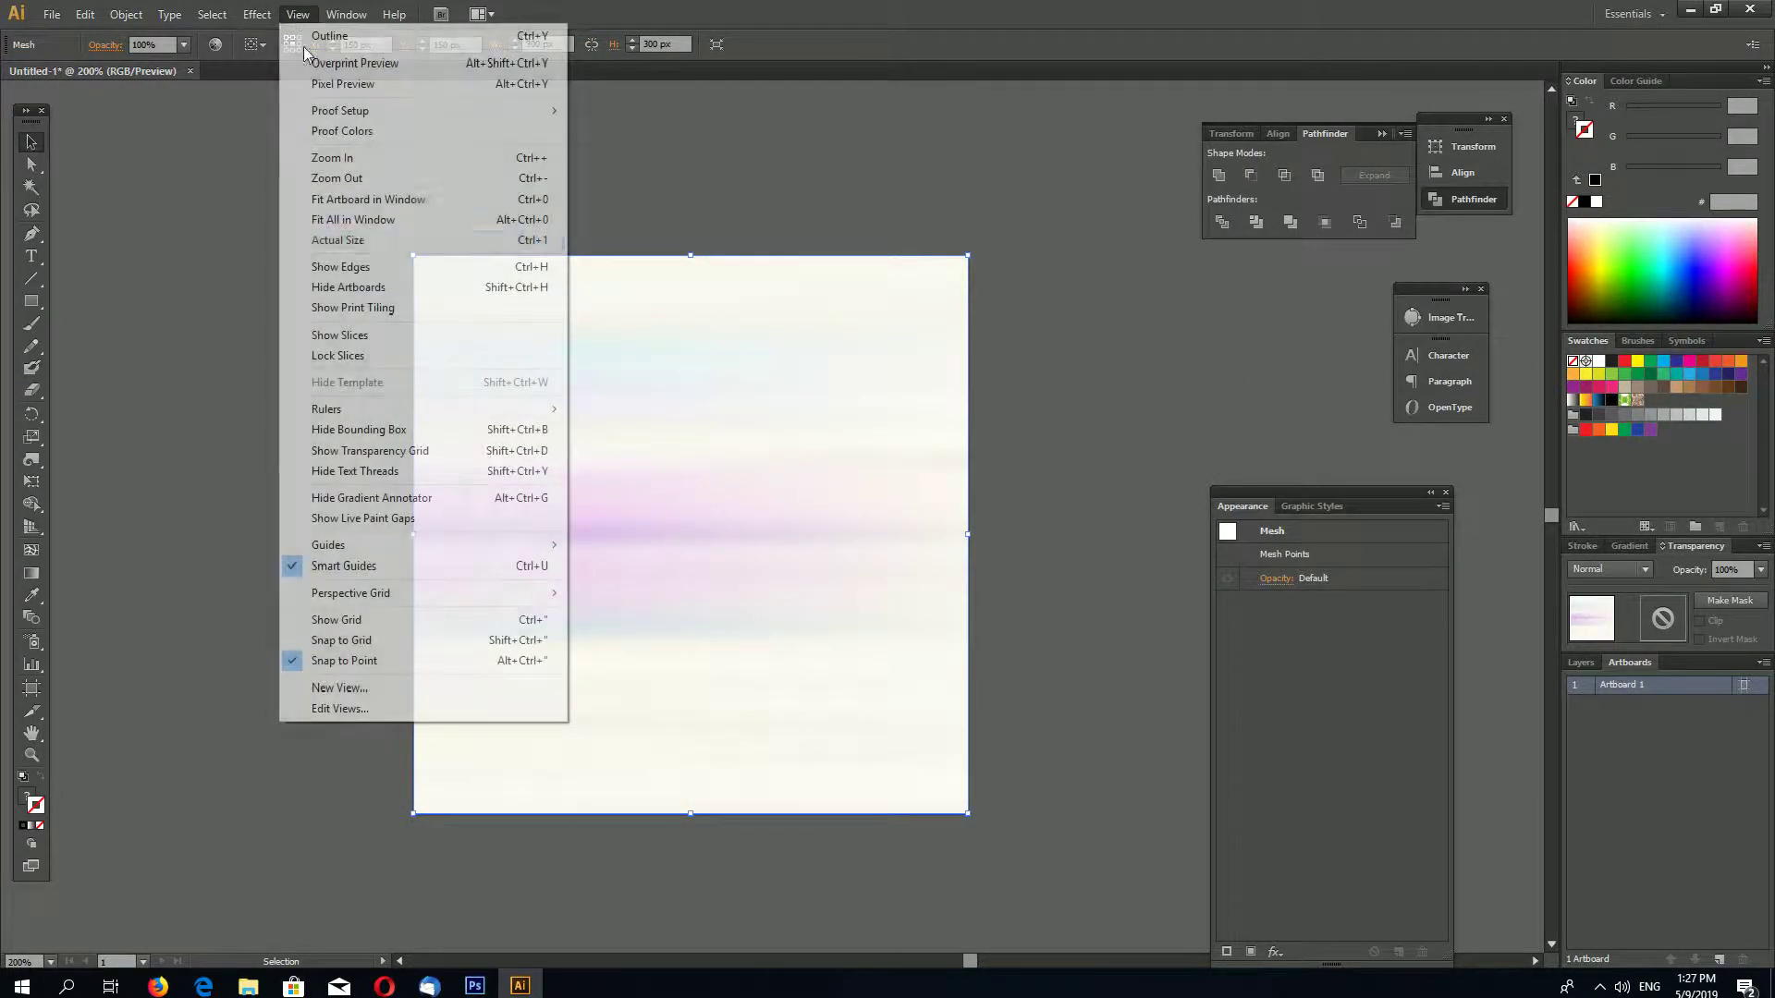
{"action": "mouse_move", "coordinate": [336, 177]}
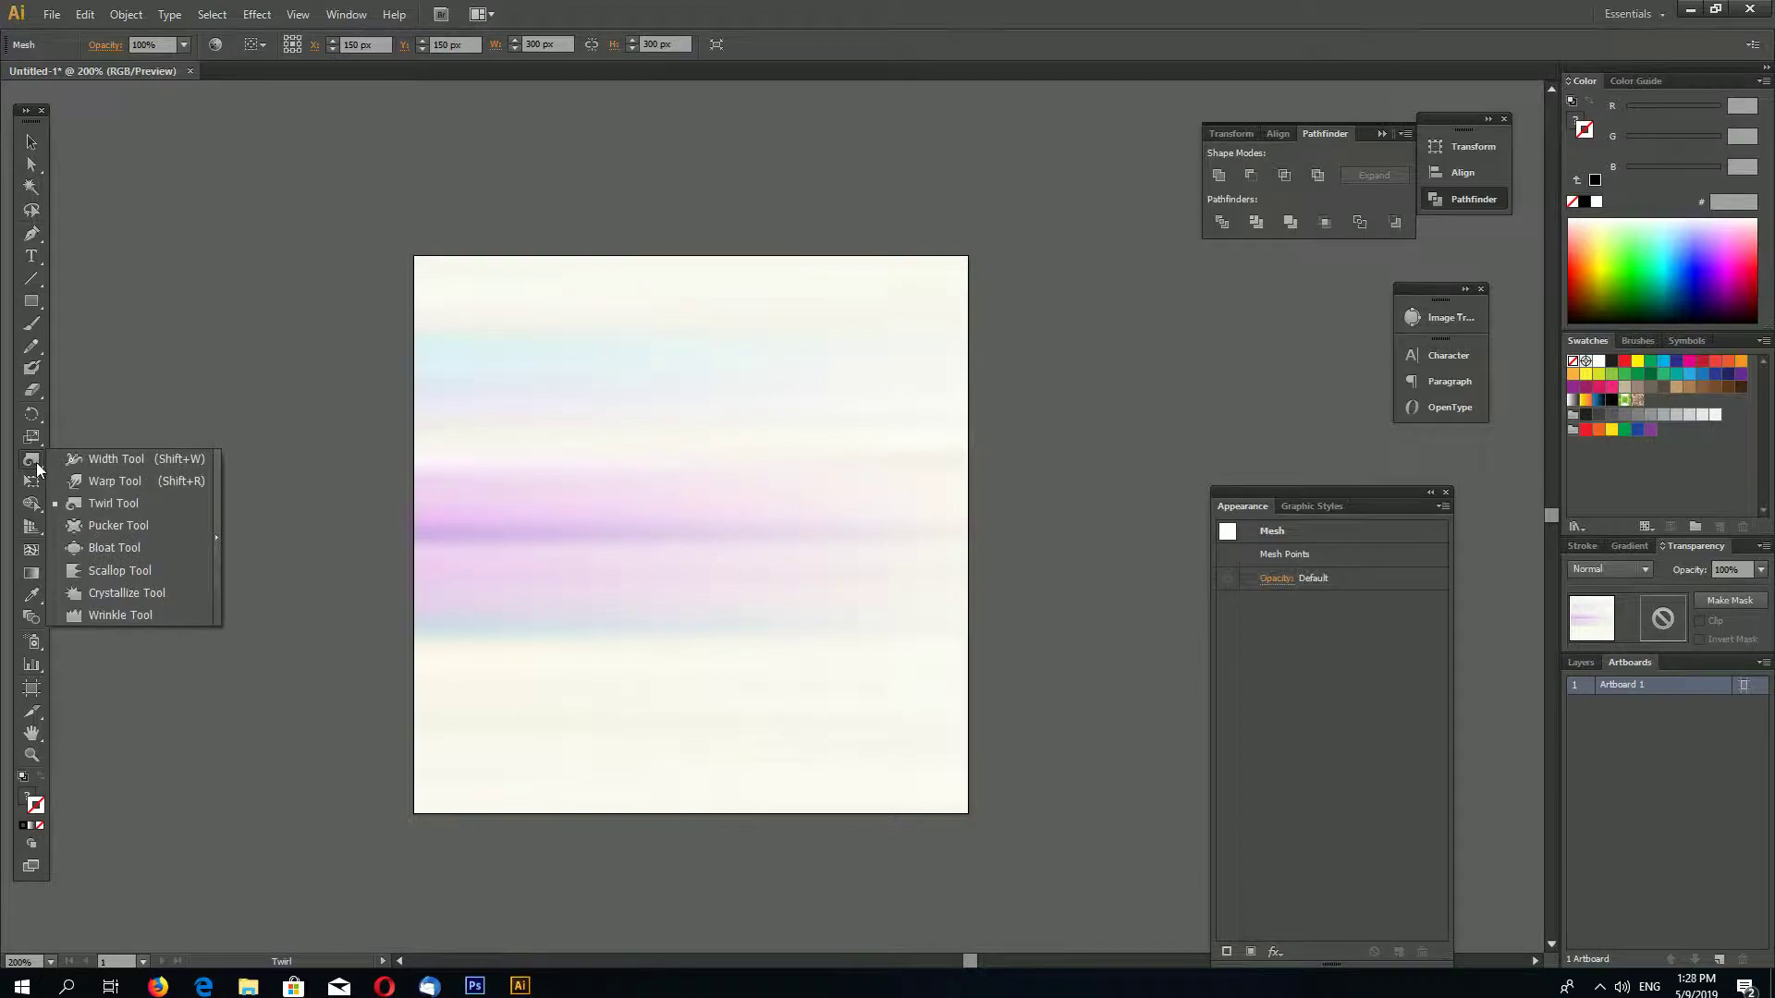
{"action": "mouse_move", "coordinate": [113, 503]}
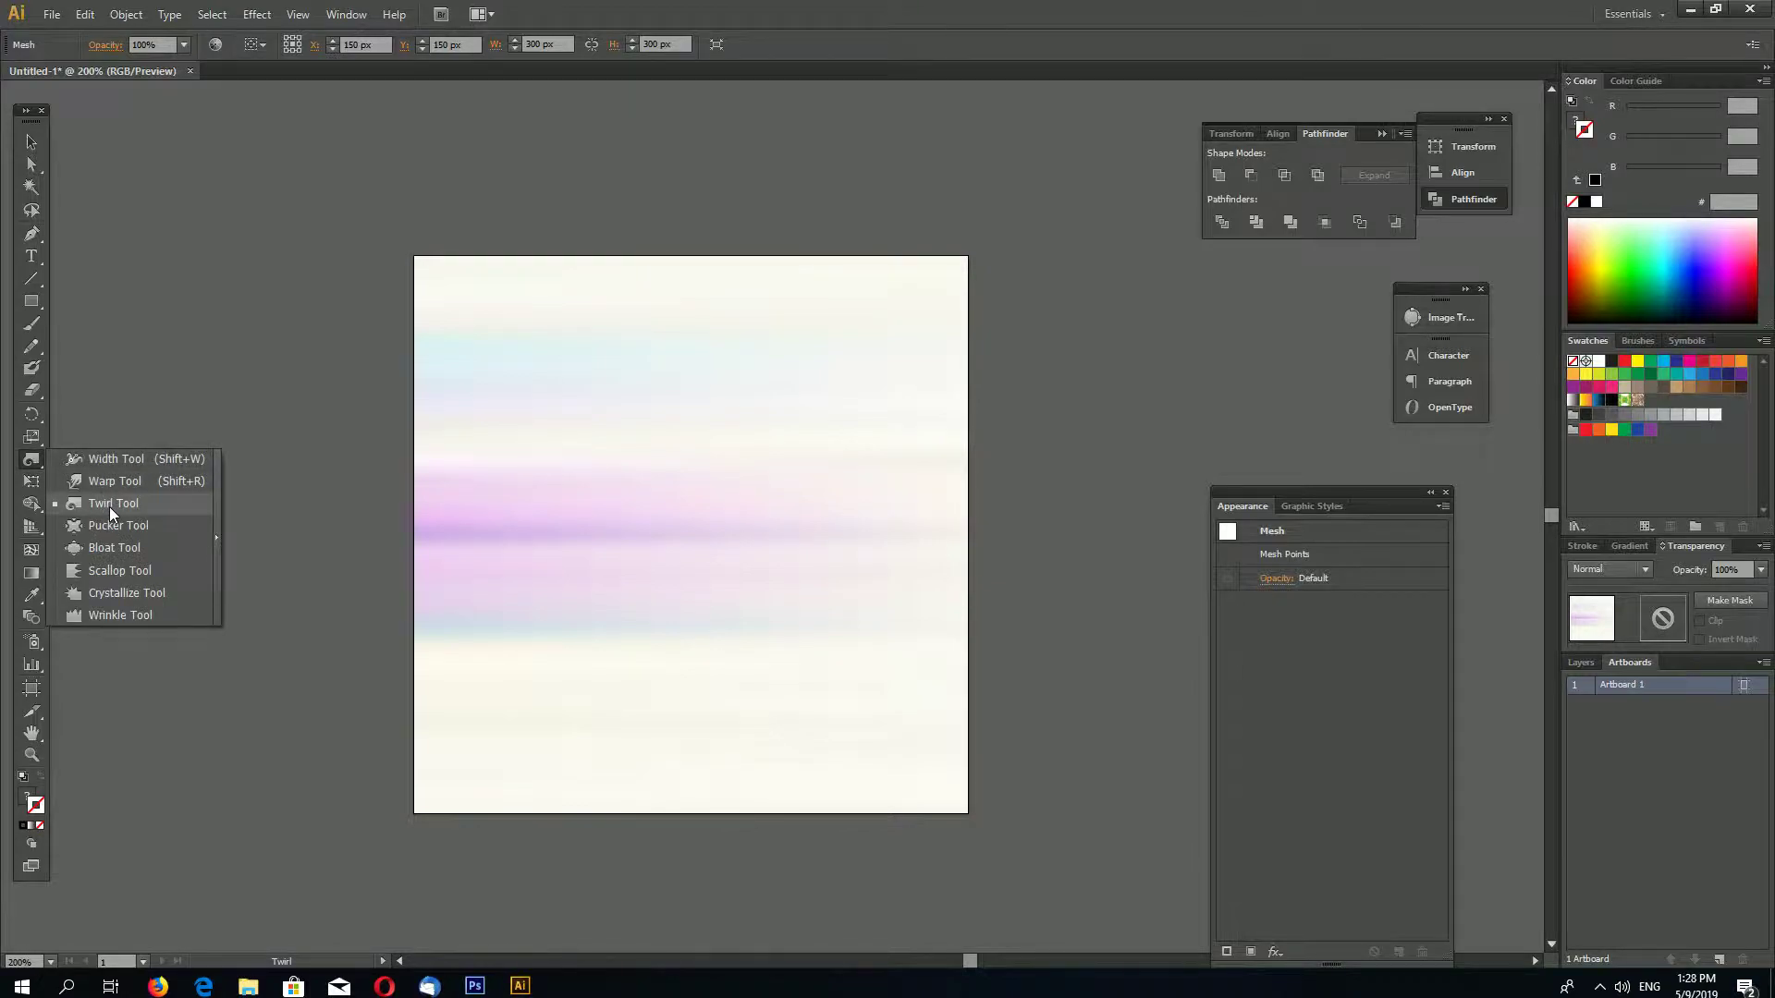
Step: Twirl the centre of the mesh into a large purple and blue swirl
{"action": "left_click", "coordinate": [113, 503]}
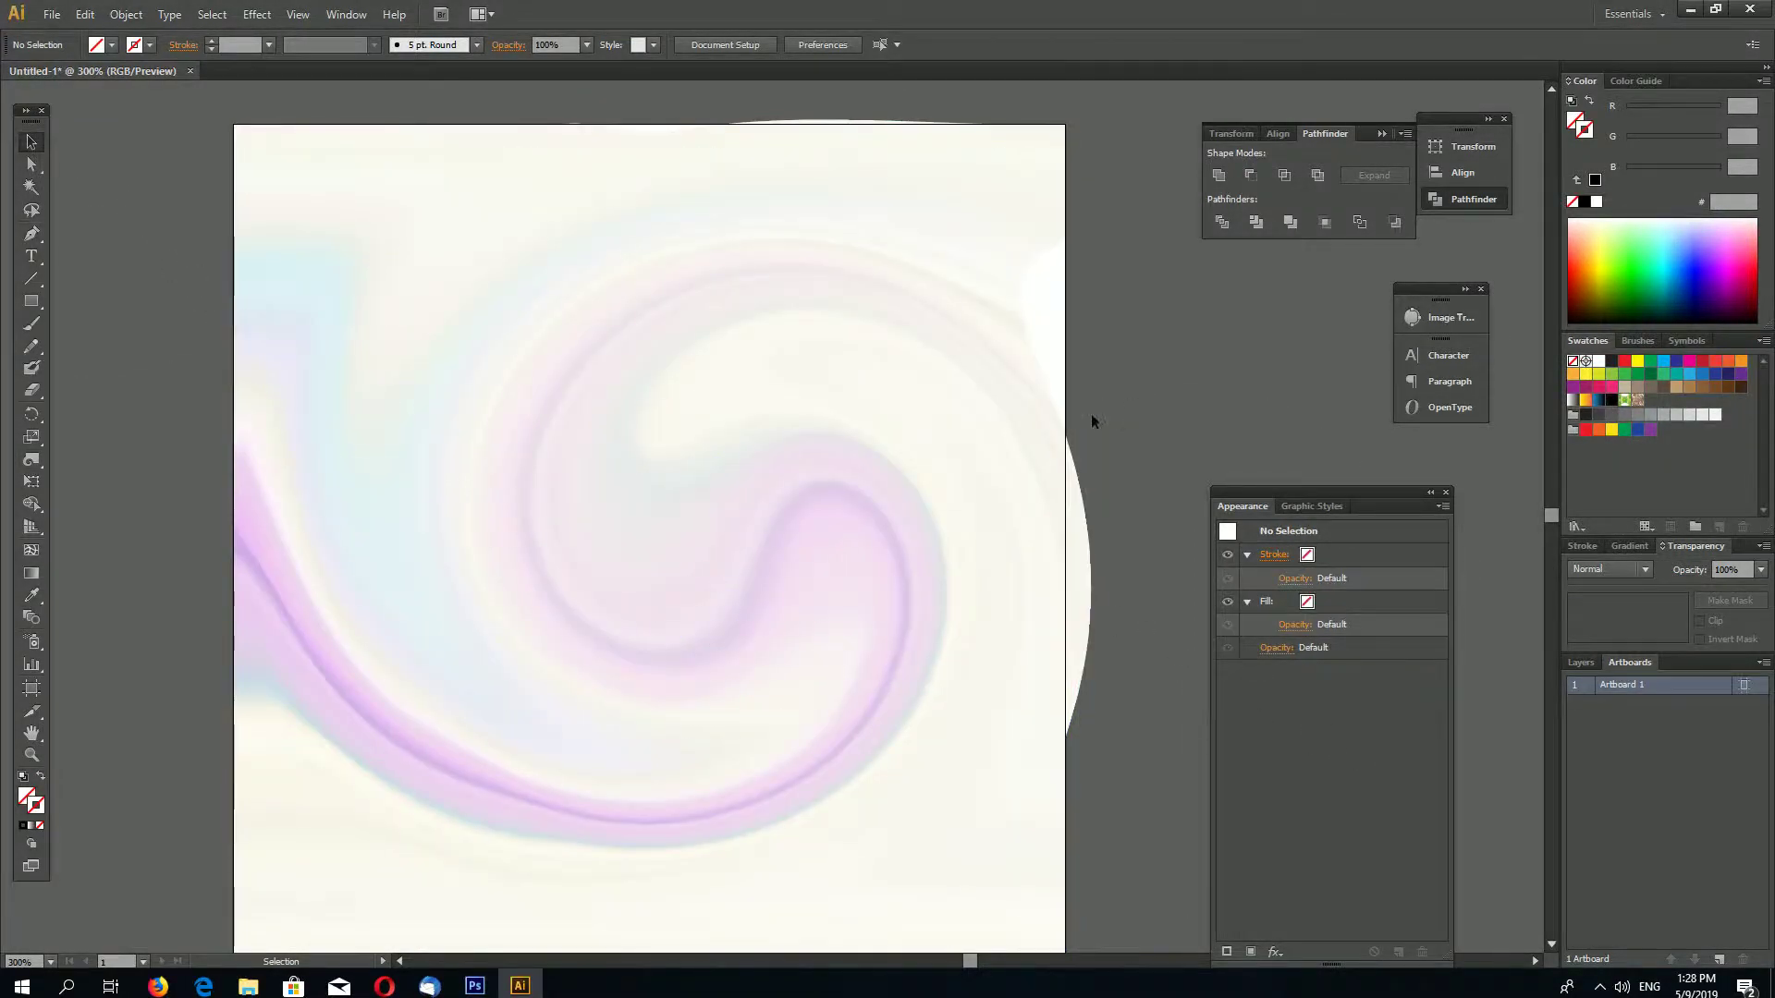
{"action": "left_click", "coordinate": [126, 12]}
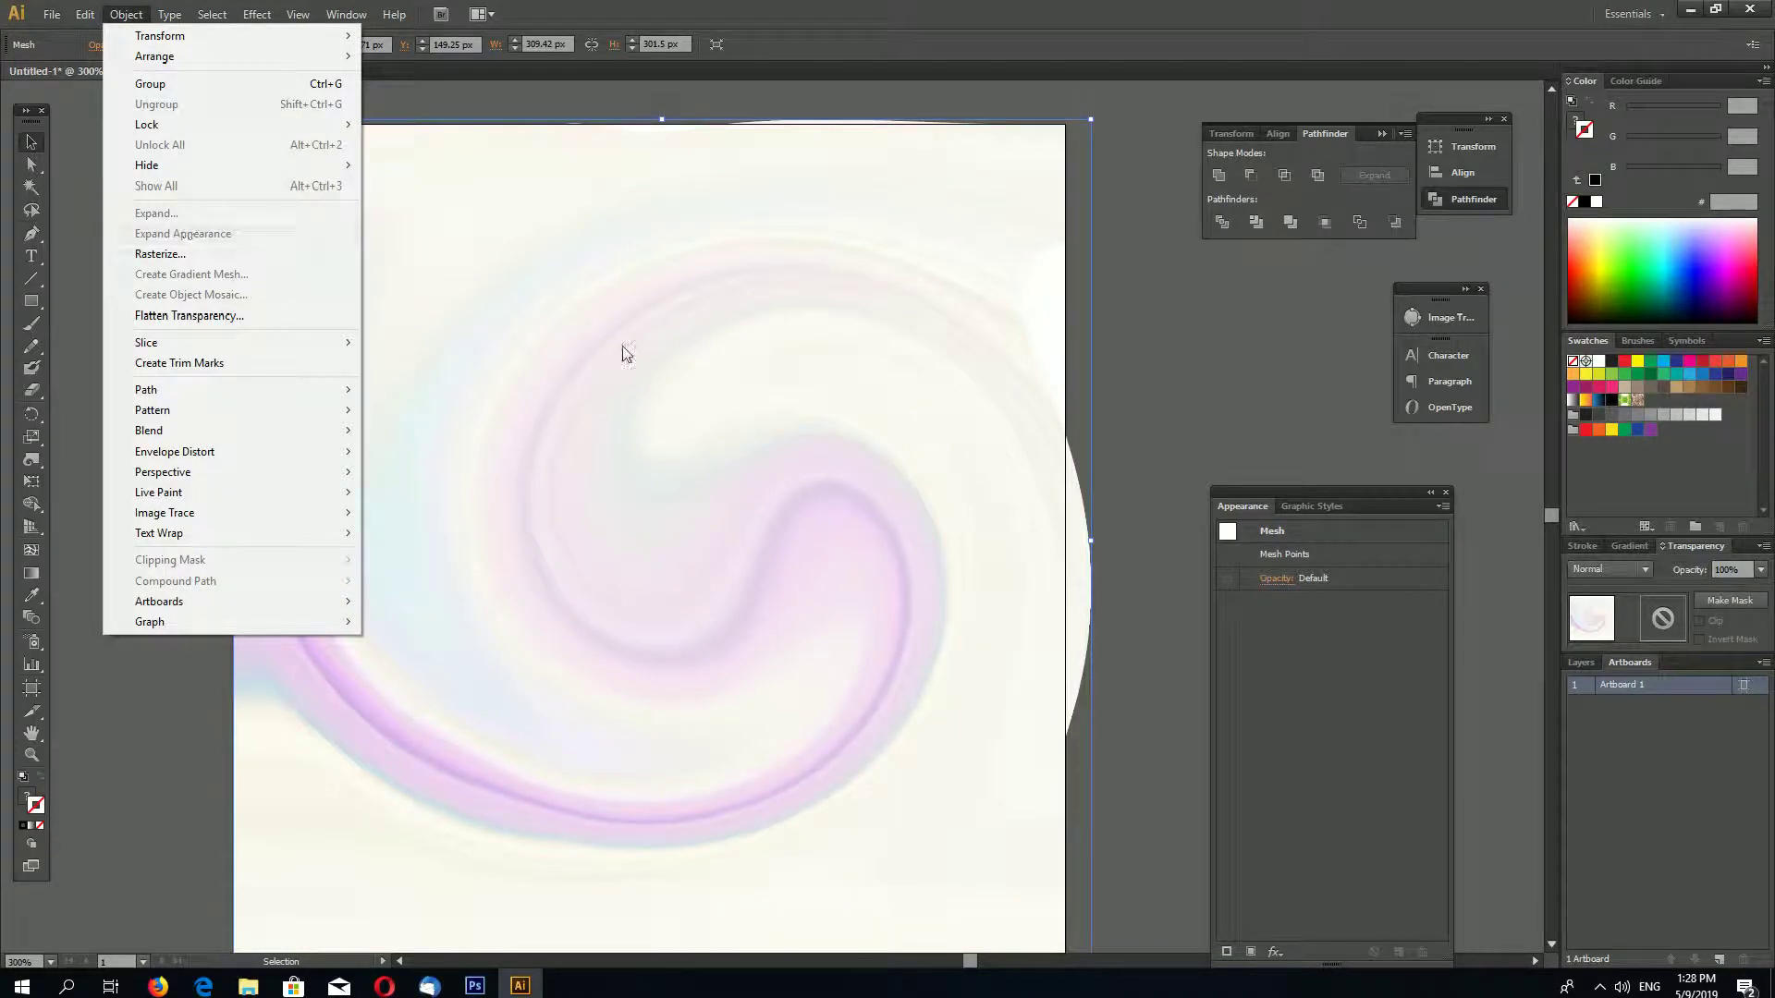
{"action": "left_click", "coordinate": [298, 13]}
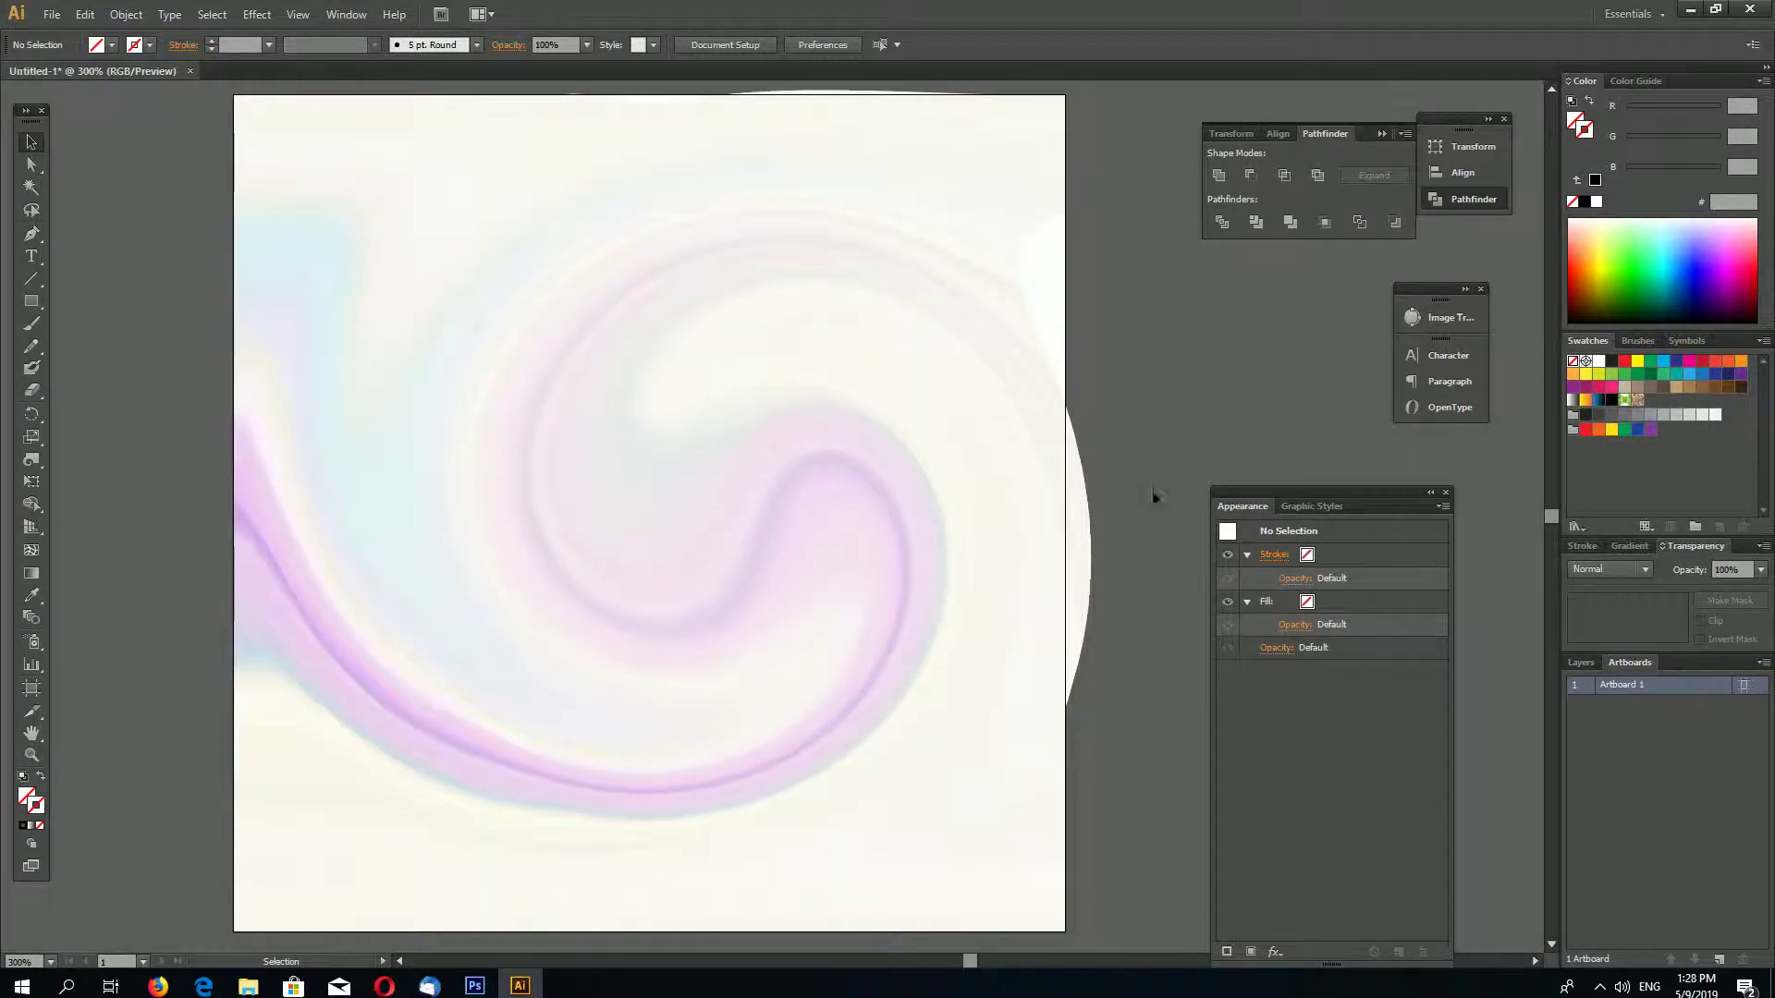
{"action": "mouse_move", "coordinate": [1168, 381]}
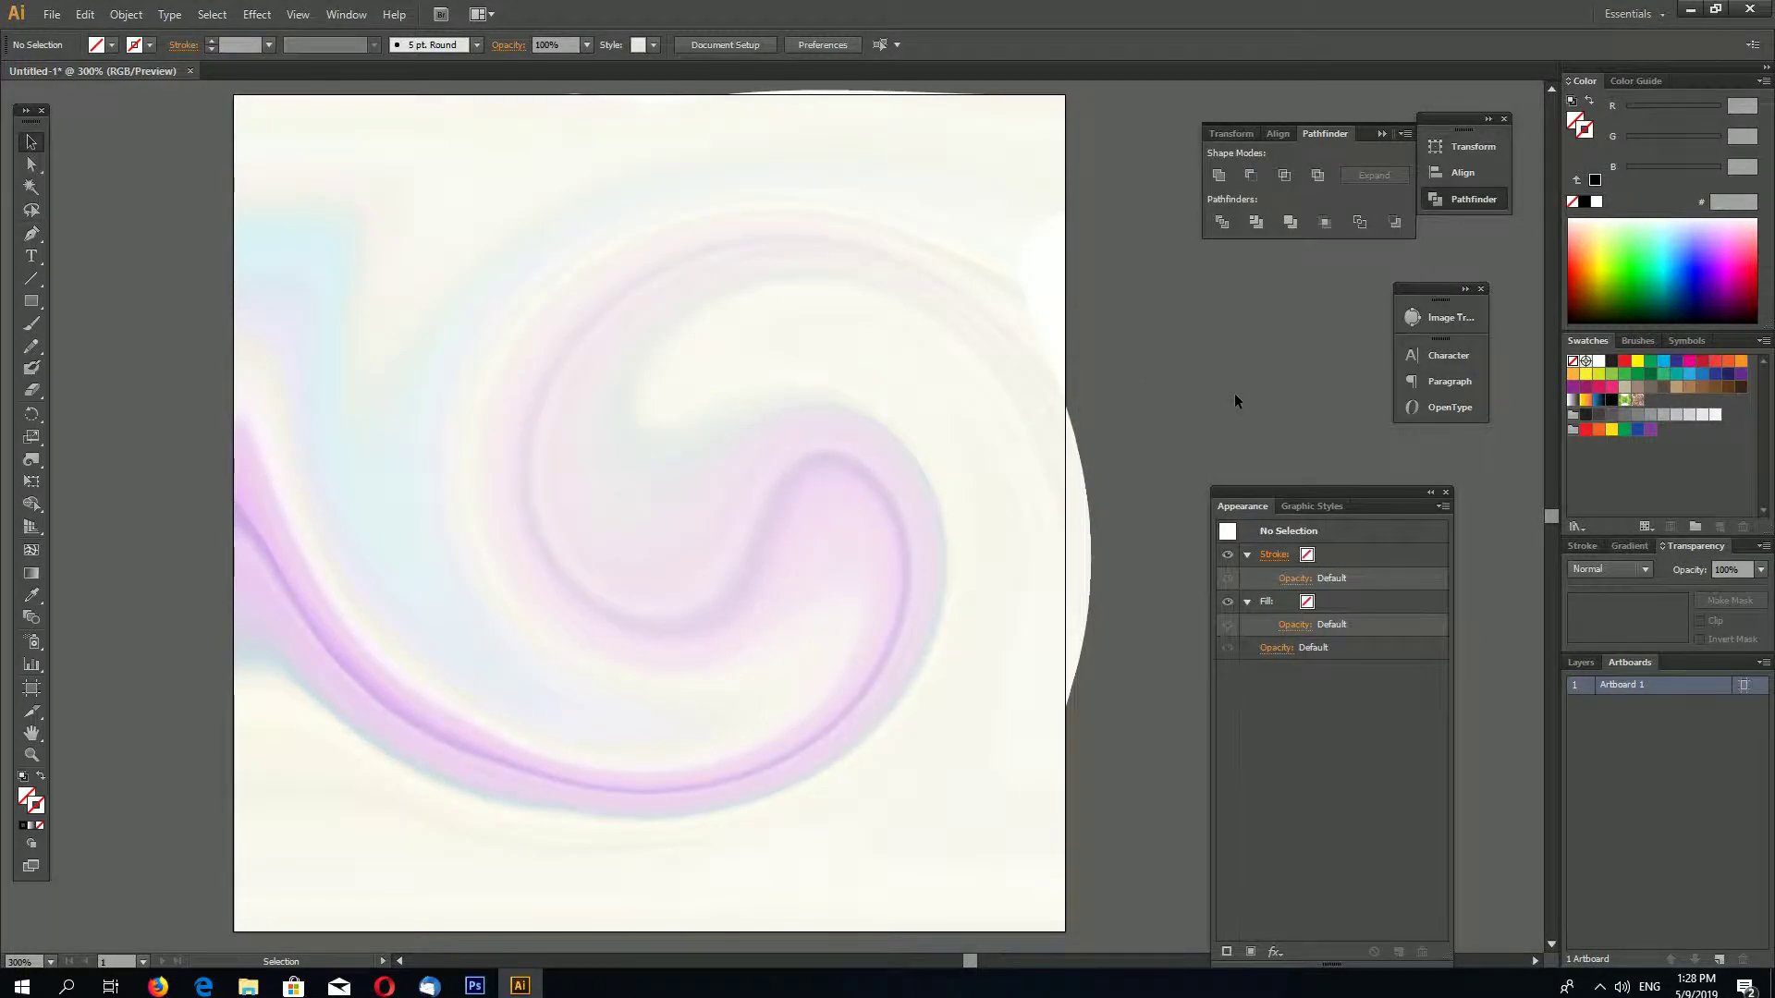
{"action": "mouse_move", "coordinate": [1222, 421]}
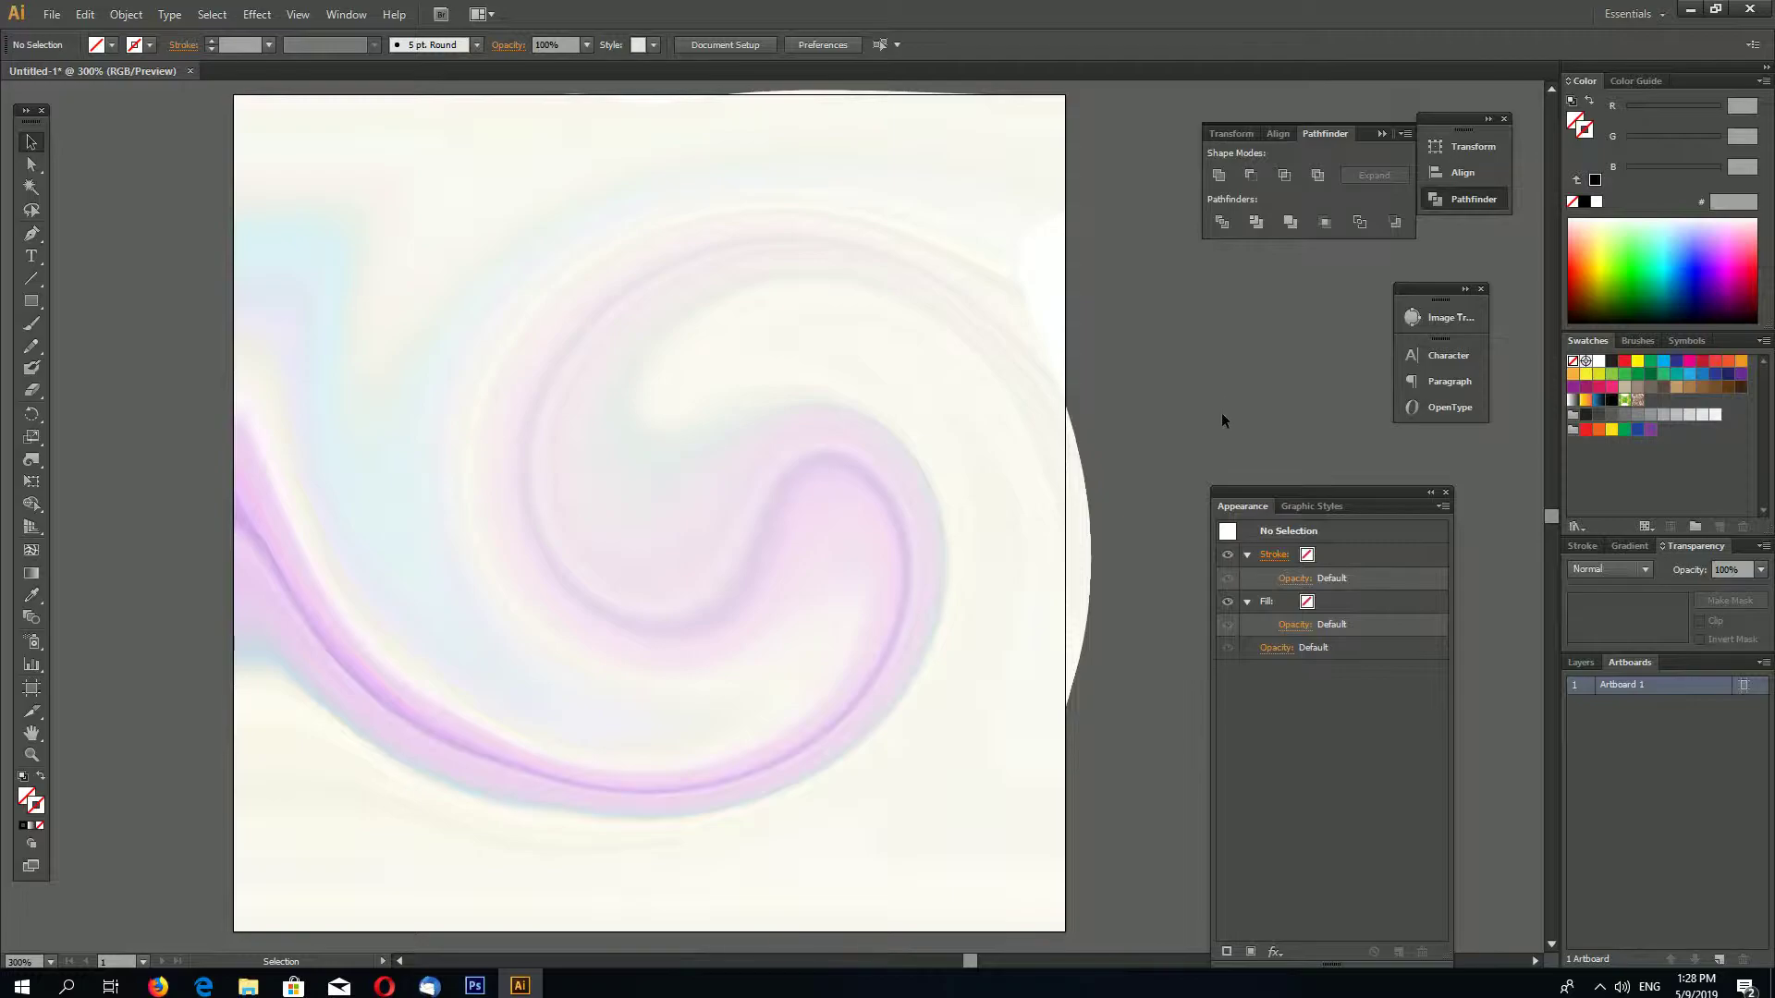
{"action": "mouse_move", "coordinate": [1181, 445]}
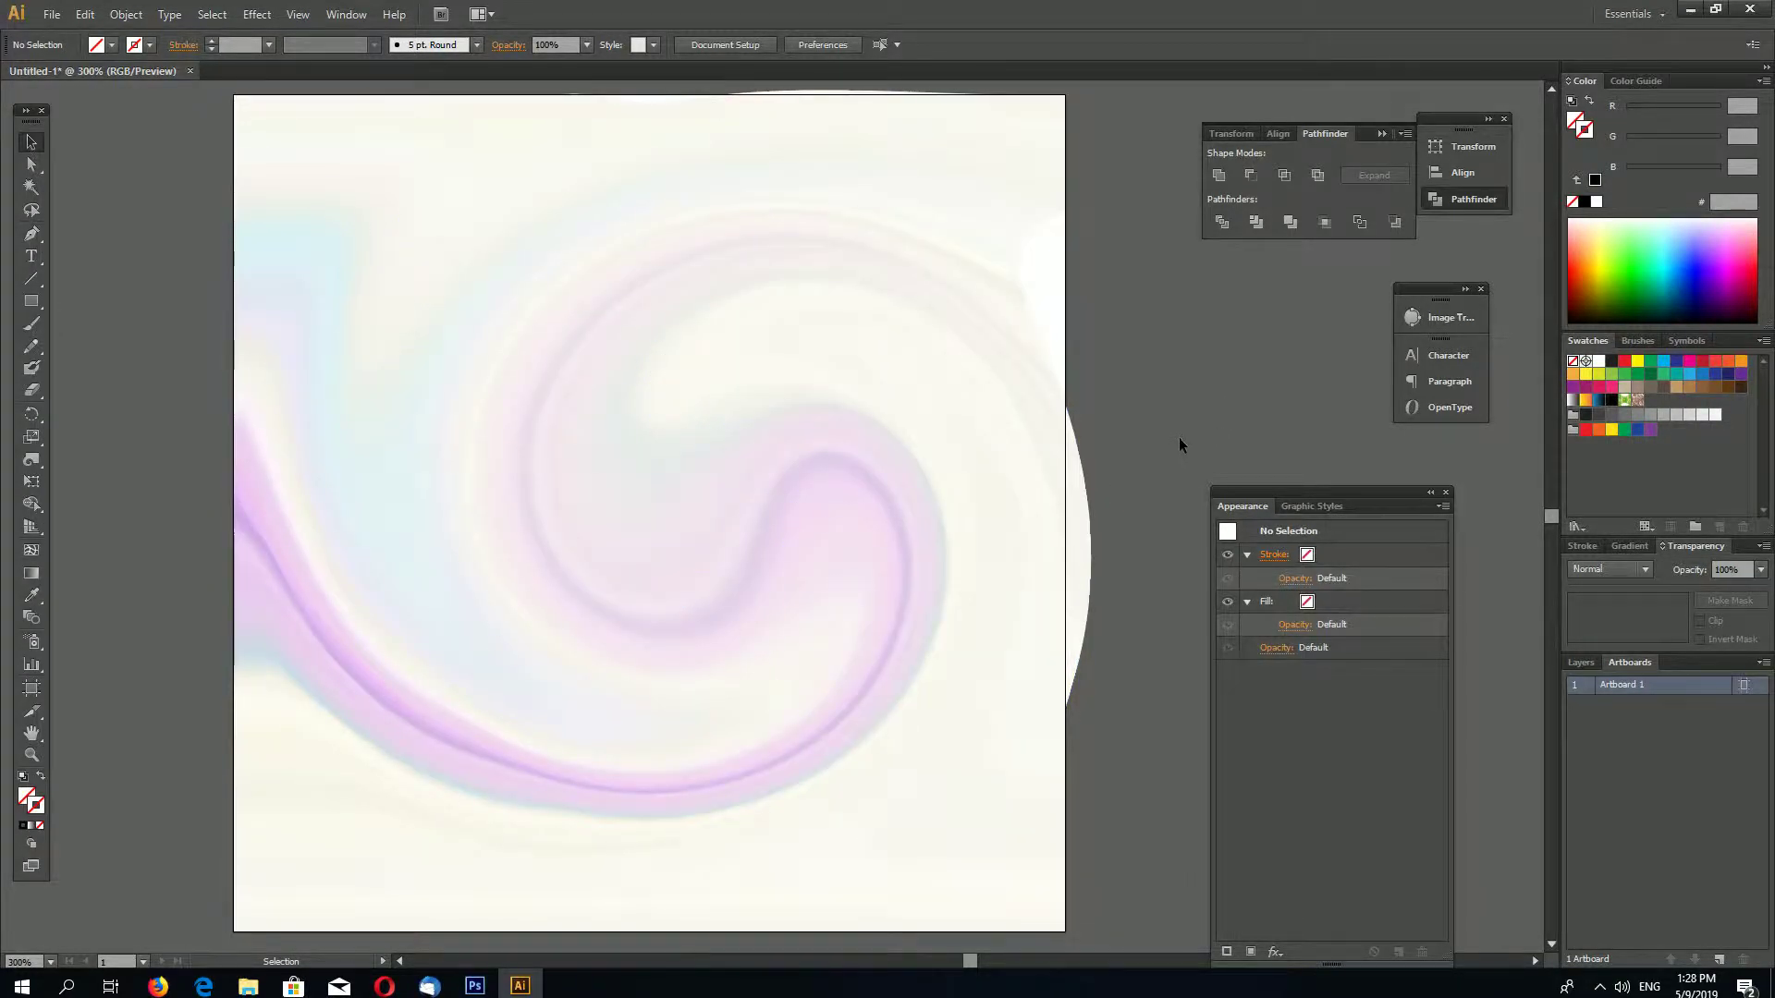